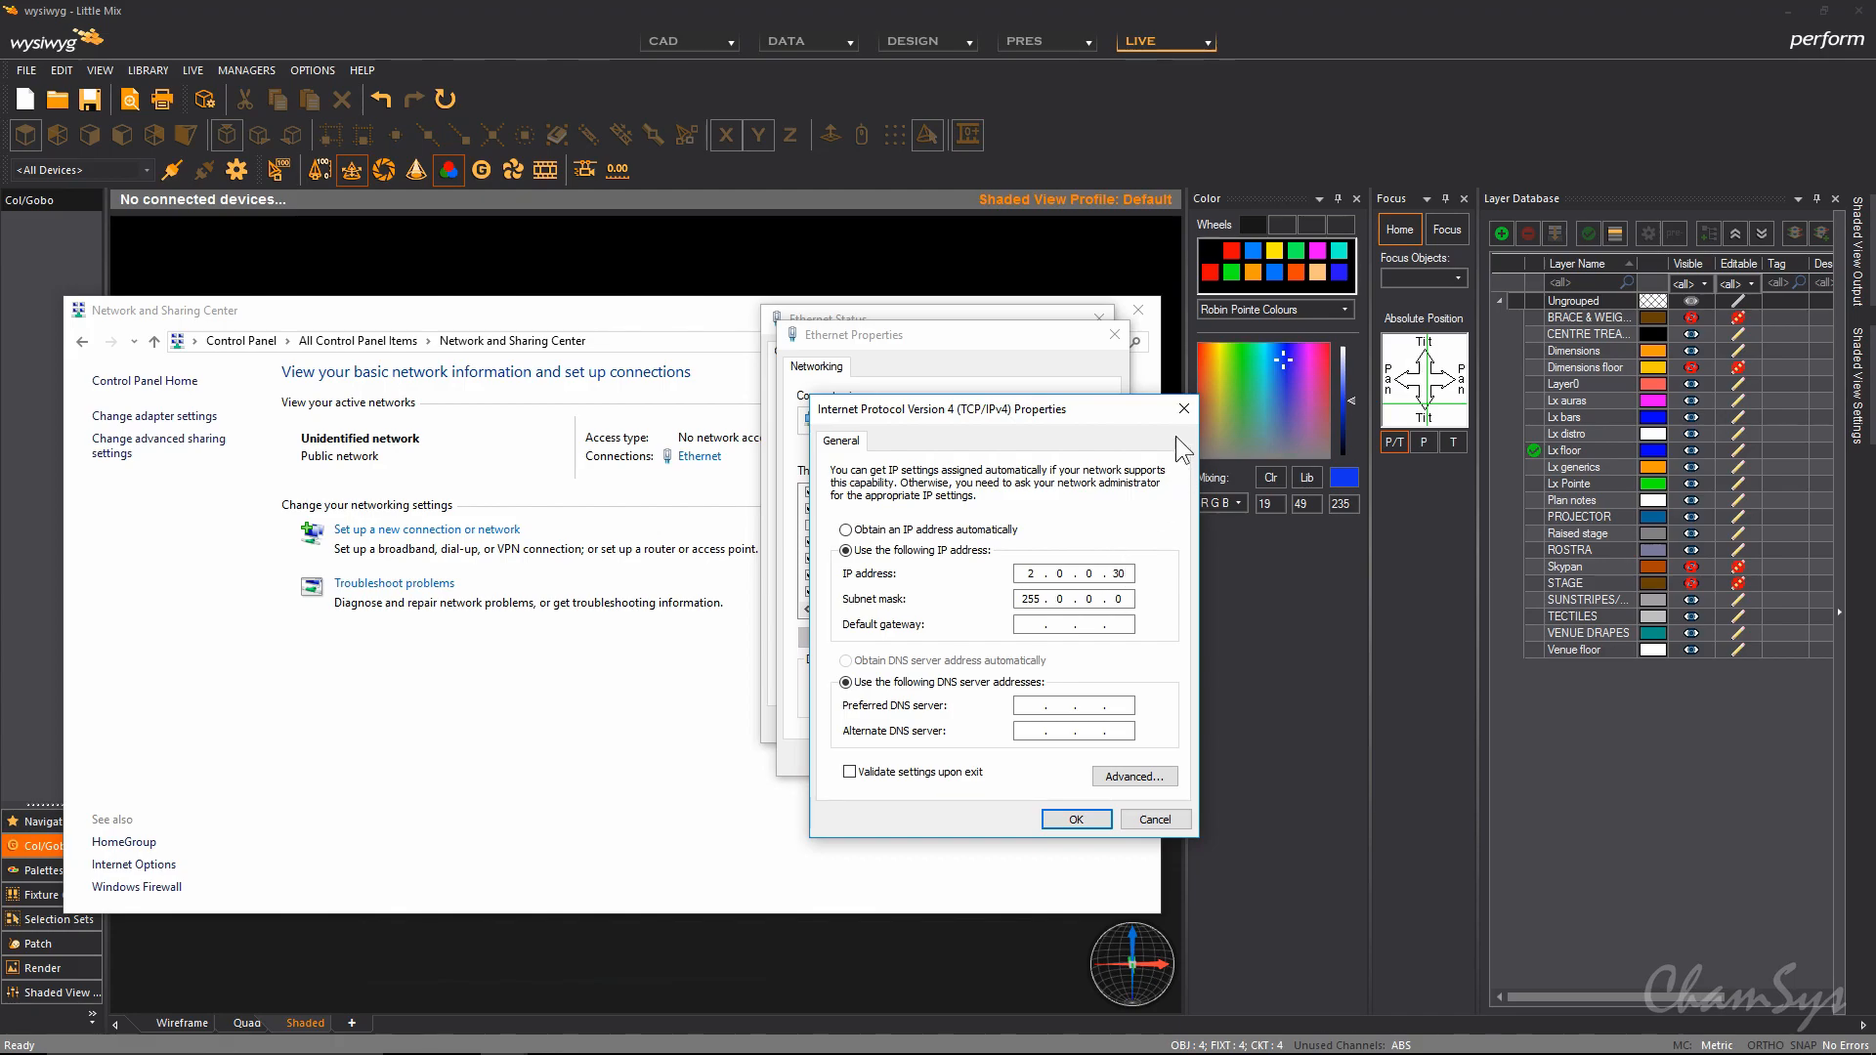
# Confirm IP 2.0.0.30 with mask 255.0.0.0 and close the Ethernet properties windows.
pyautogui.click(1152, 820)
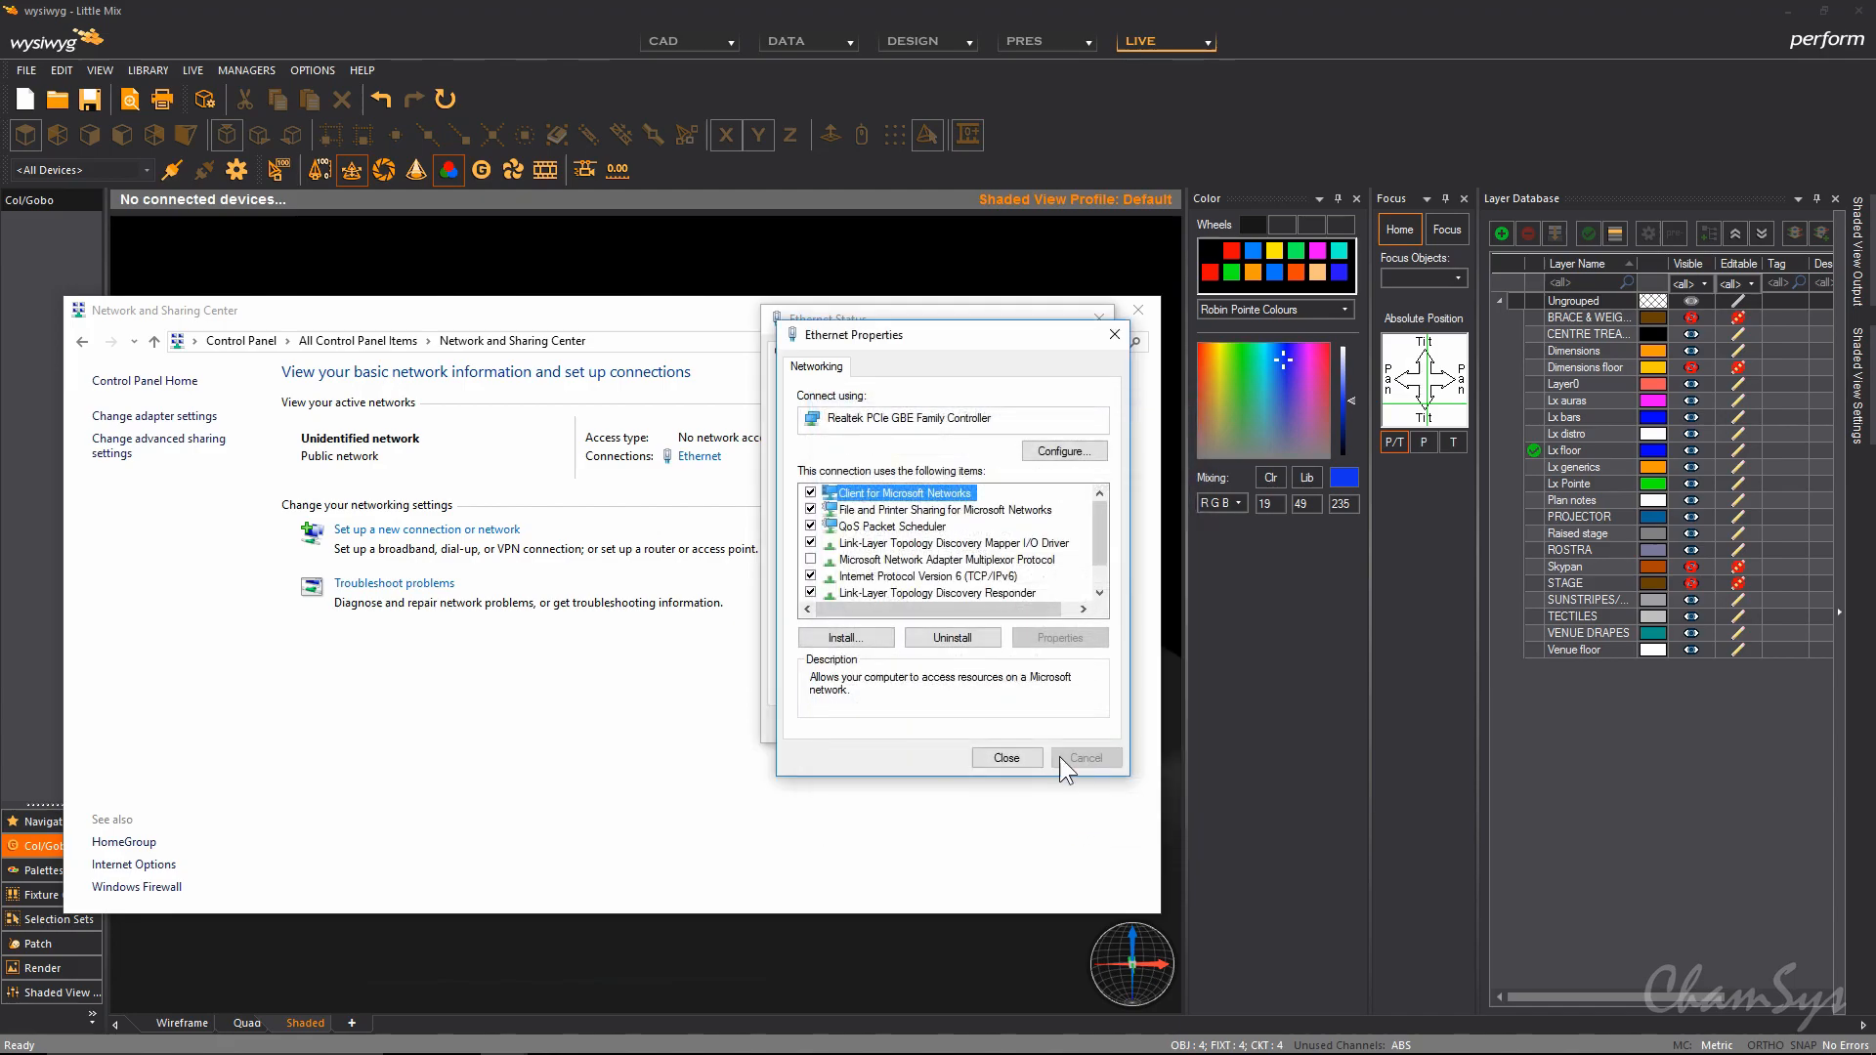
pyautogui.click(1005, 757)
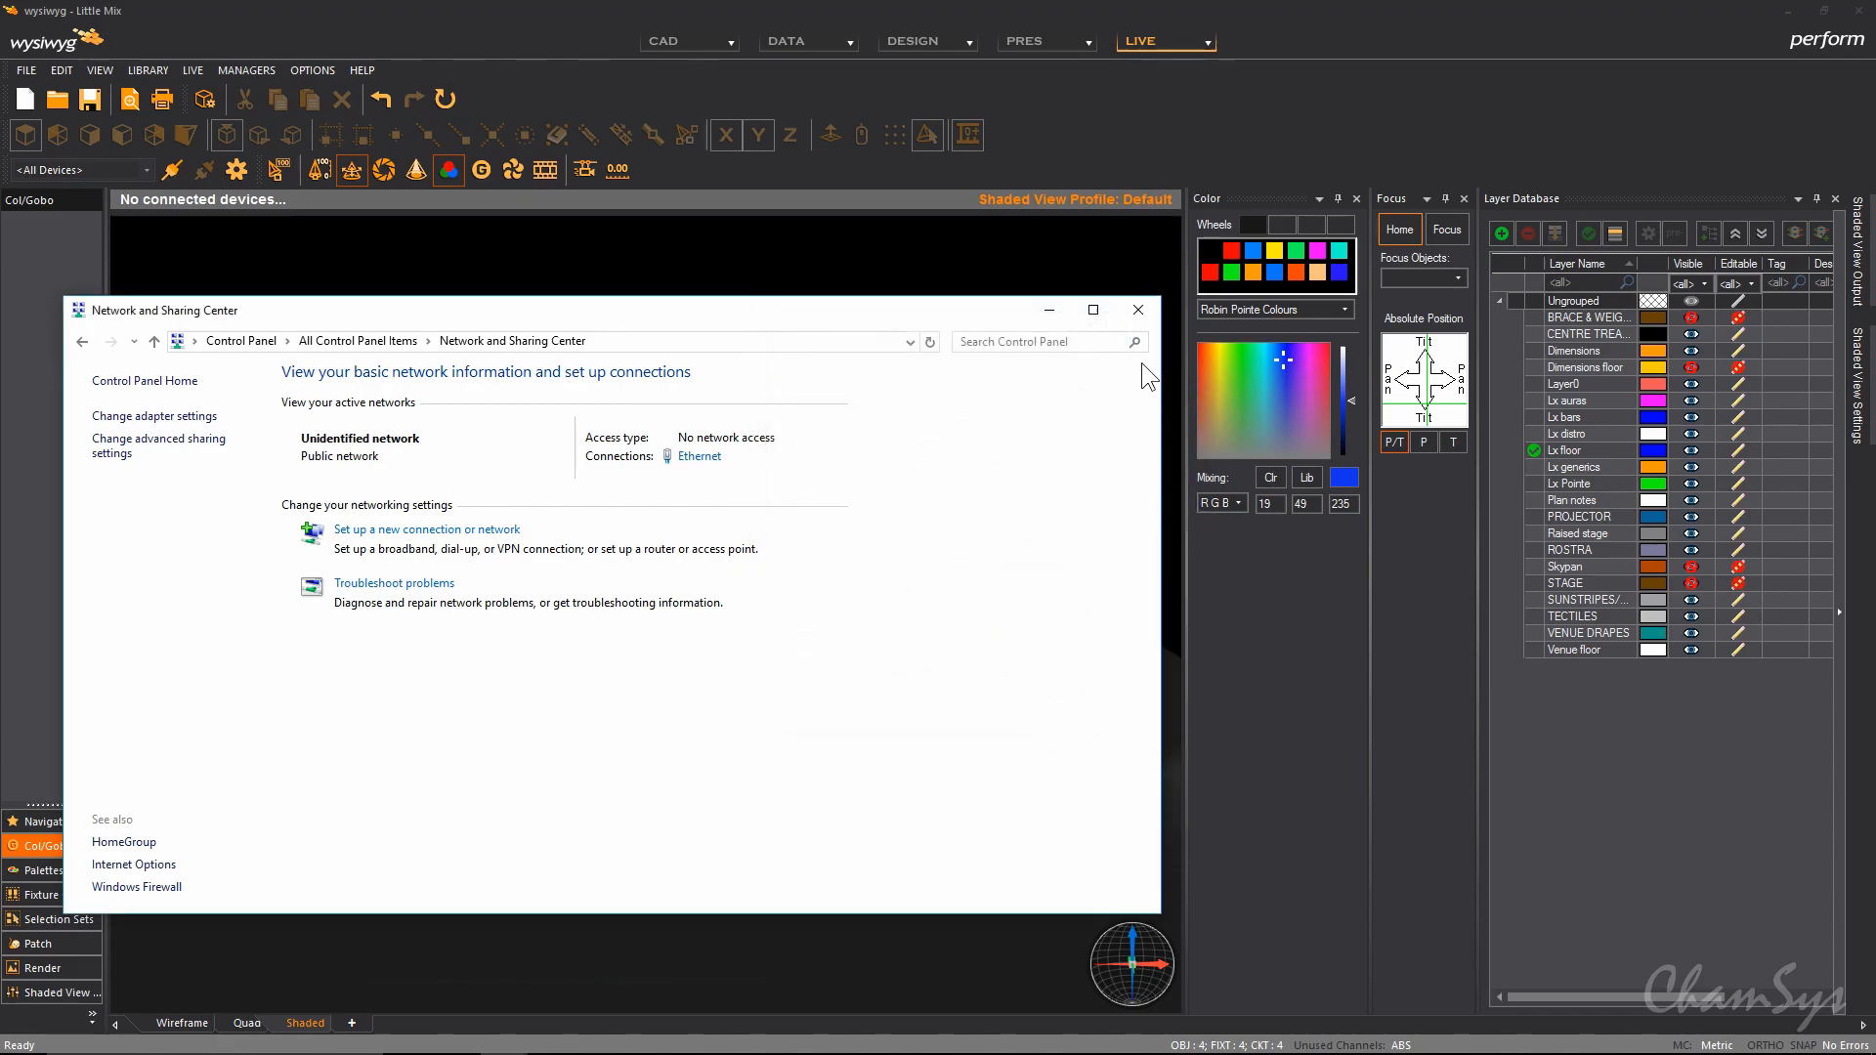